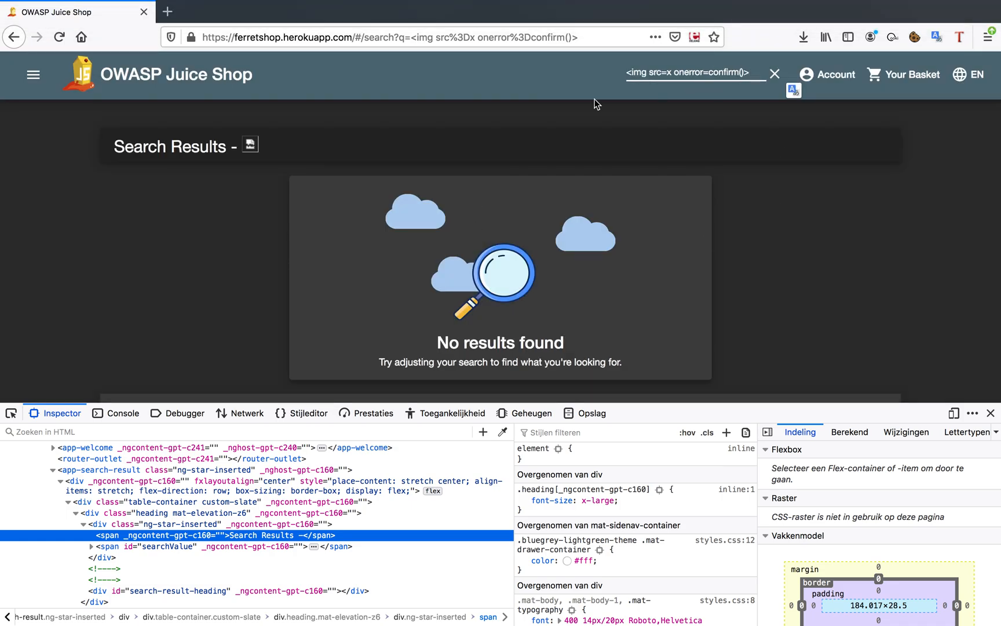
{"action": "mouse_move", "coordinate": [737, 233]}
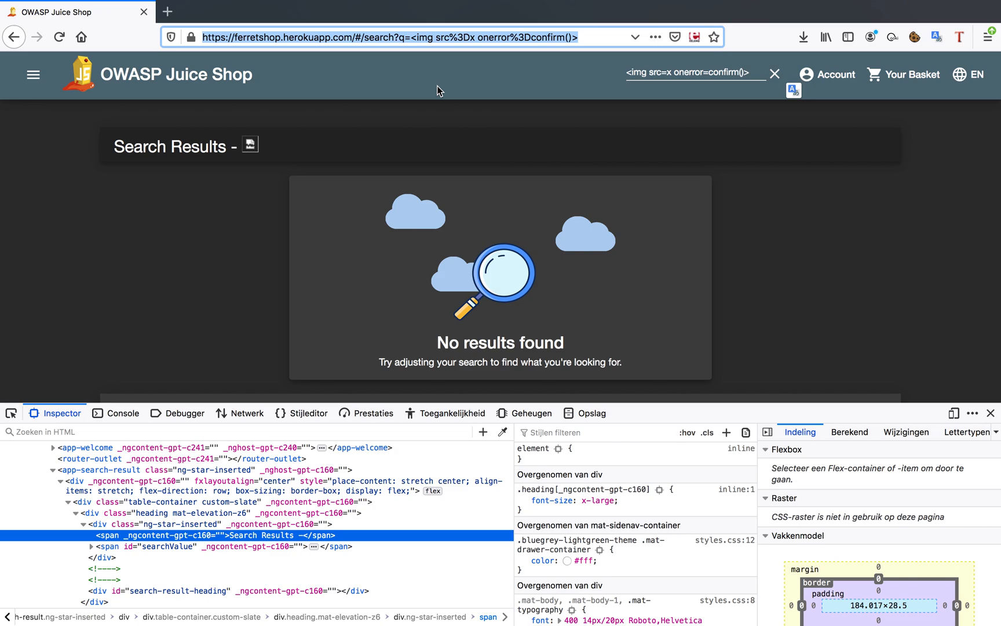
{"action": "mouse_move", "coordinate": [506, 97]}
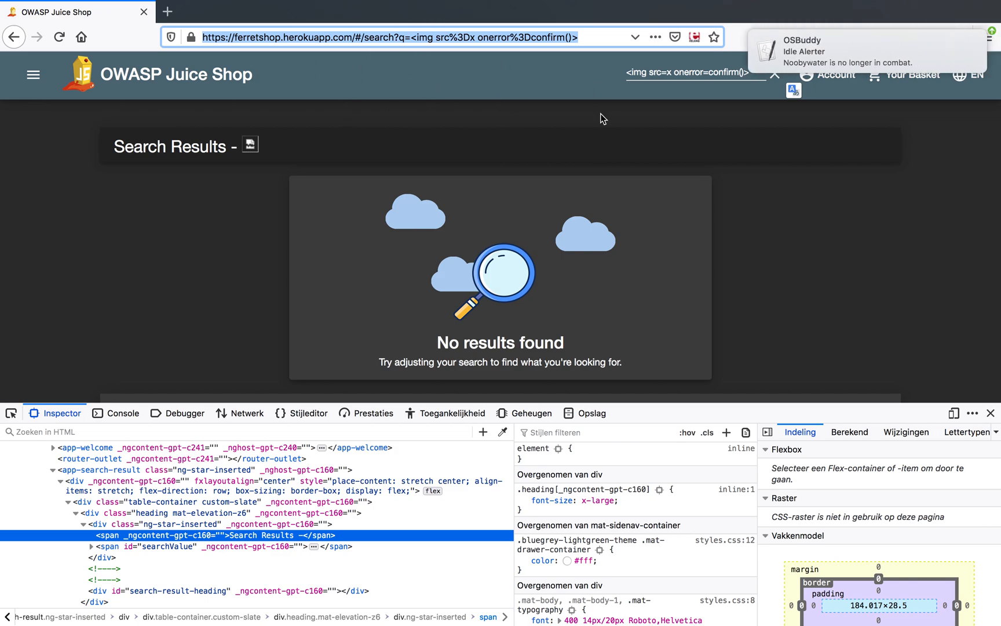
{"action": "mouse_move", "coordinate": [851, 50]}
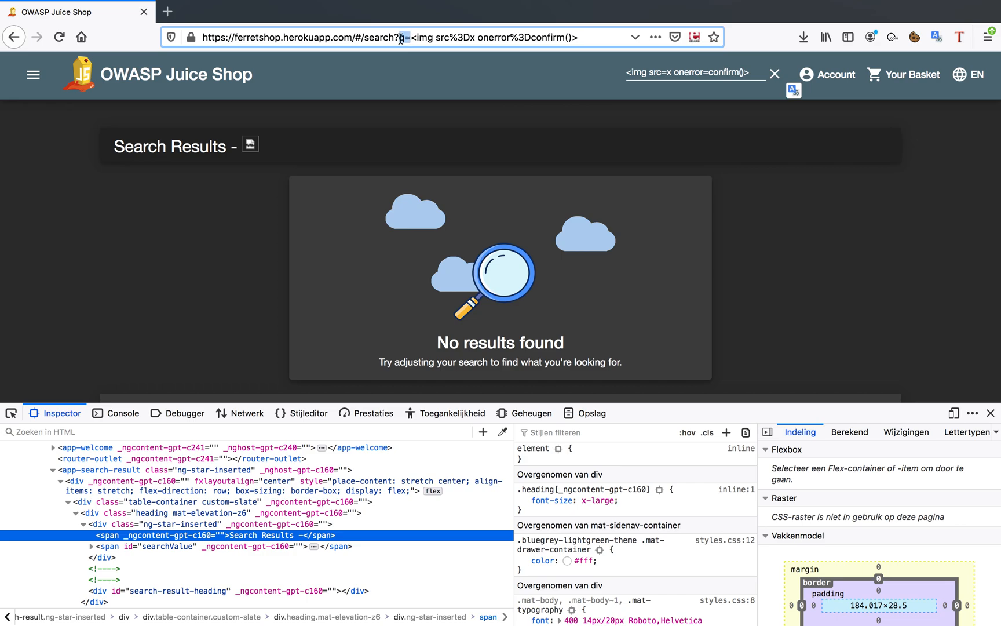
{"action": "mouse_move", "coordinate": [289, 155]}
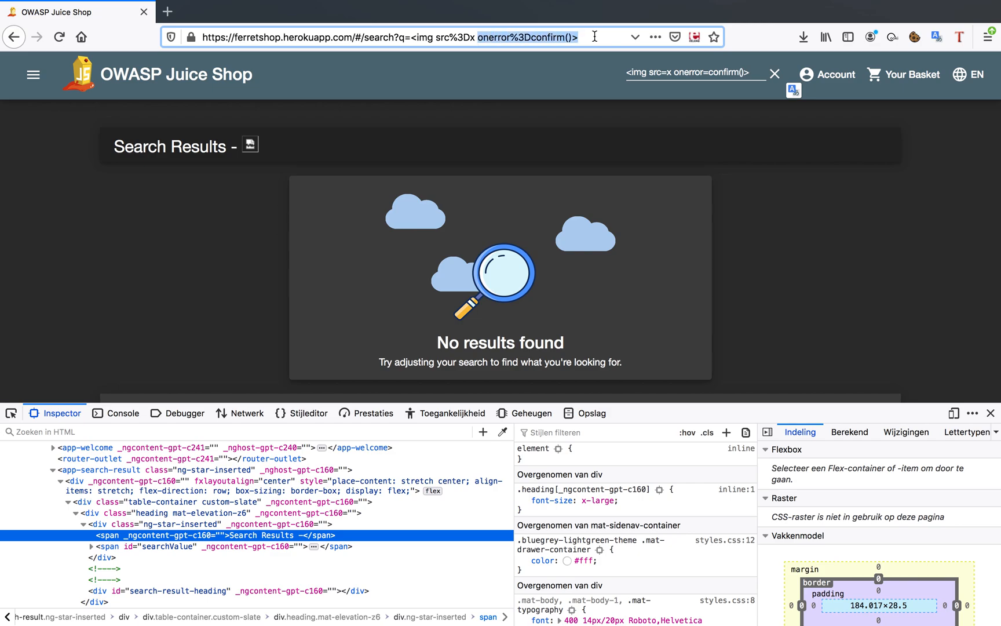
{"action": "mouse_move", "coordinate": [502, 303]}
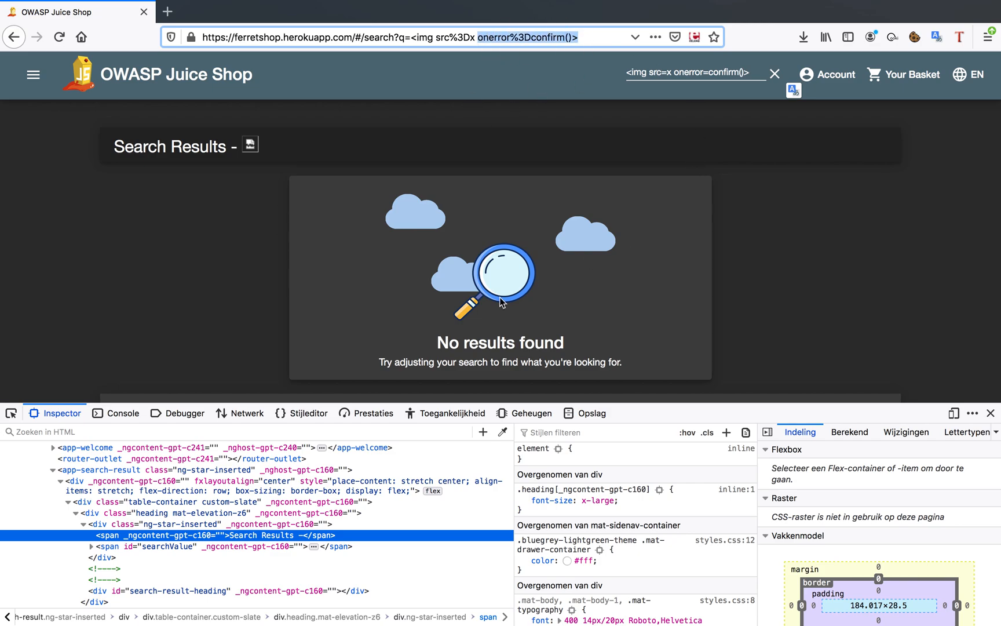
{"action": "mouse_move", "coordinate": [588, 70]}
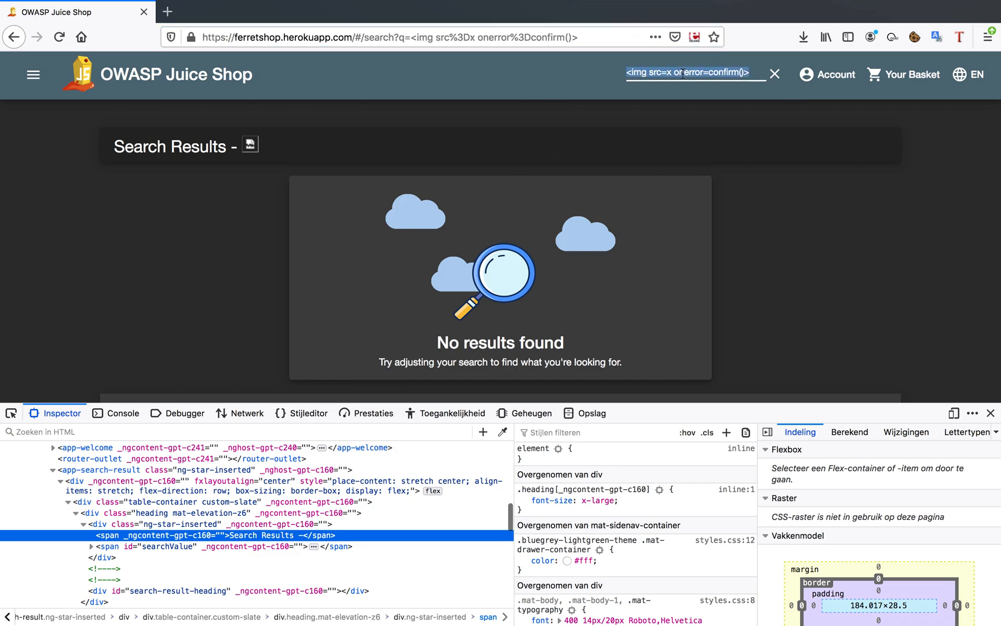
- Search 'saddasfasfasda', then replace it with '<img src=x>' and search again
{"action": "type", "text": "saddasfasfasda"}
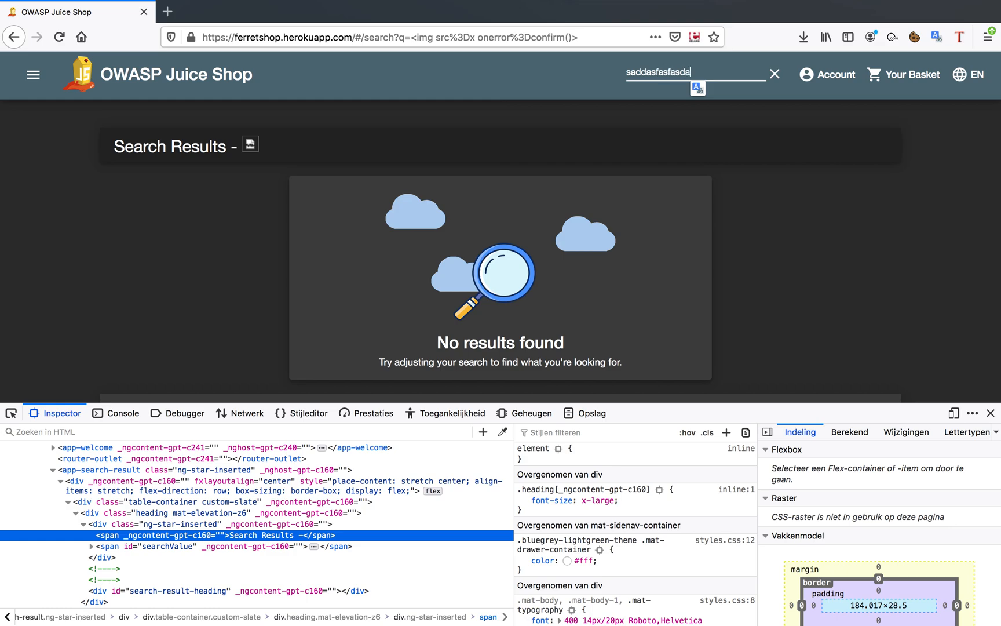
{"action": "key", "text": "Return"}
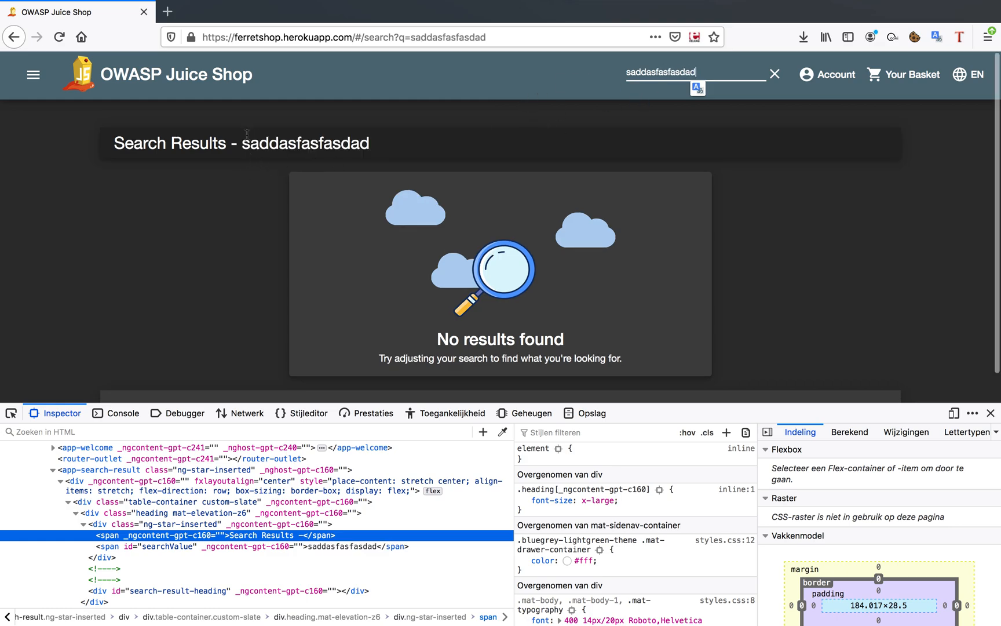
{"action": "double_click", "coordinate": [306, 143]}
{"action": "type", "text": "<im"}
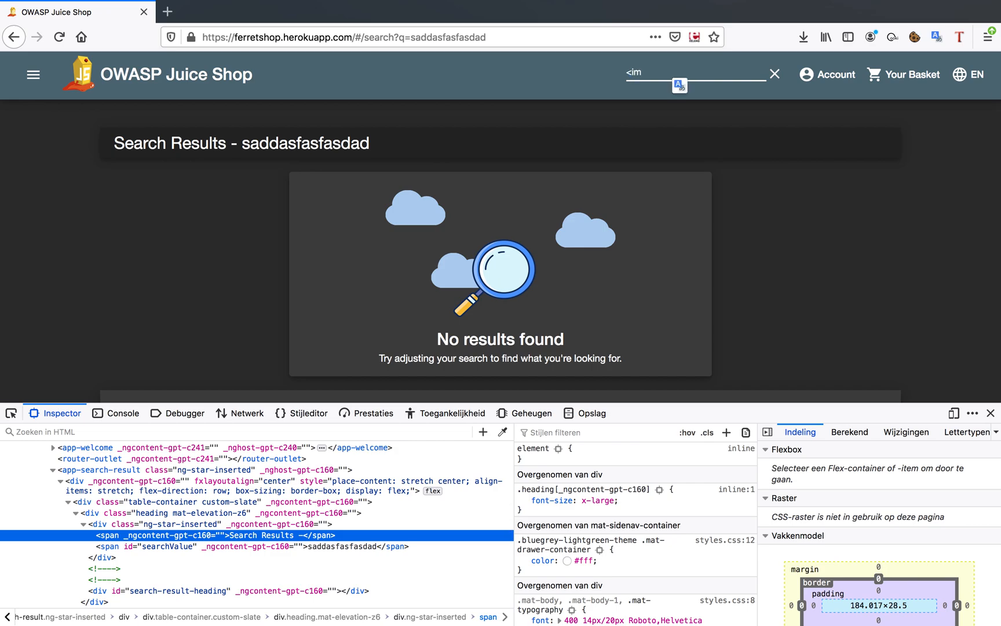
{"action": "type", "text": "g src=x"}
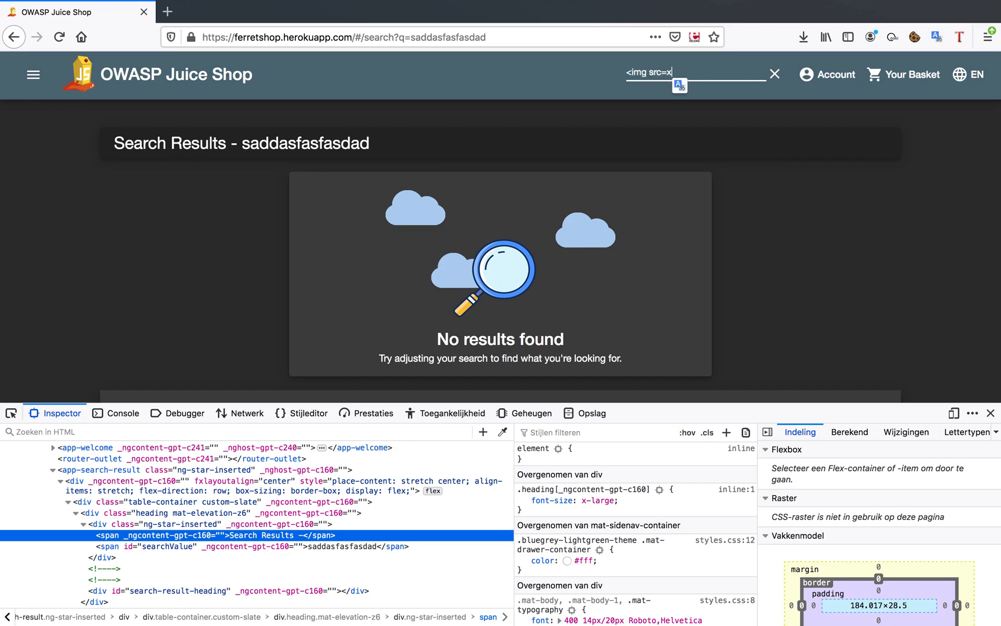
{"action": "key", "text": "Return"}
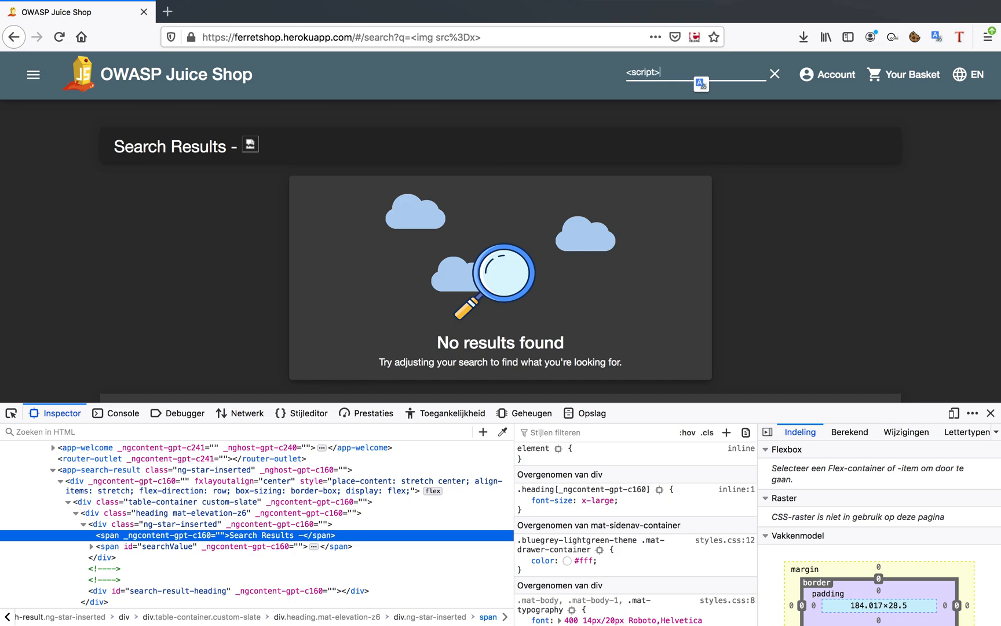
- Search for '<script>confirm()</script>'
{"action": "type", "text": "confirm>"}
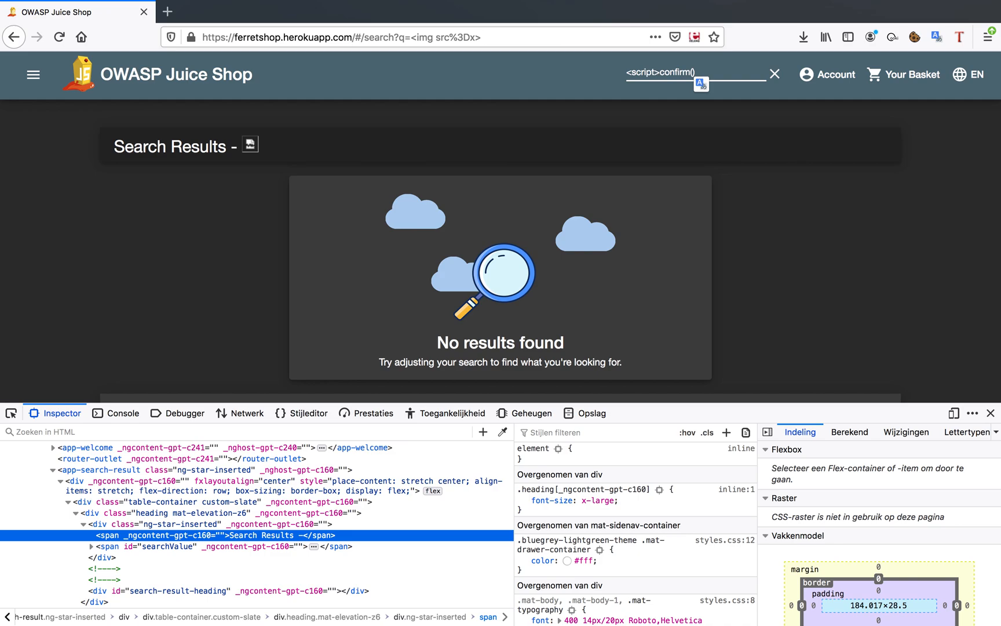
{"action": "type", "text": "</script>"}
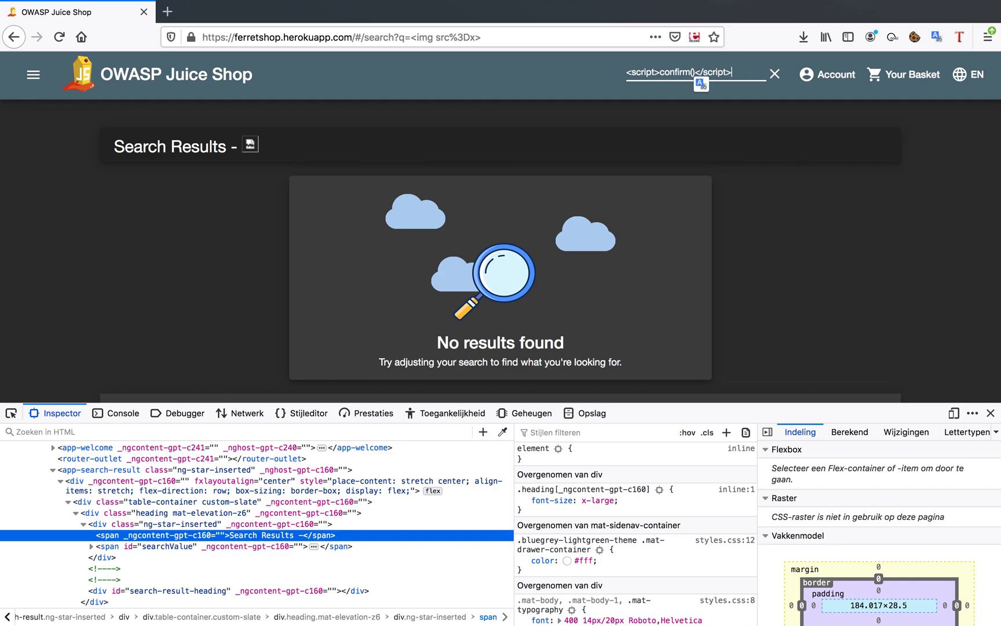
{"action": "key", "text": "Return"}
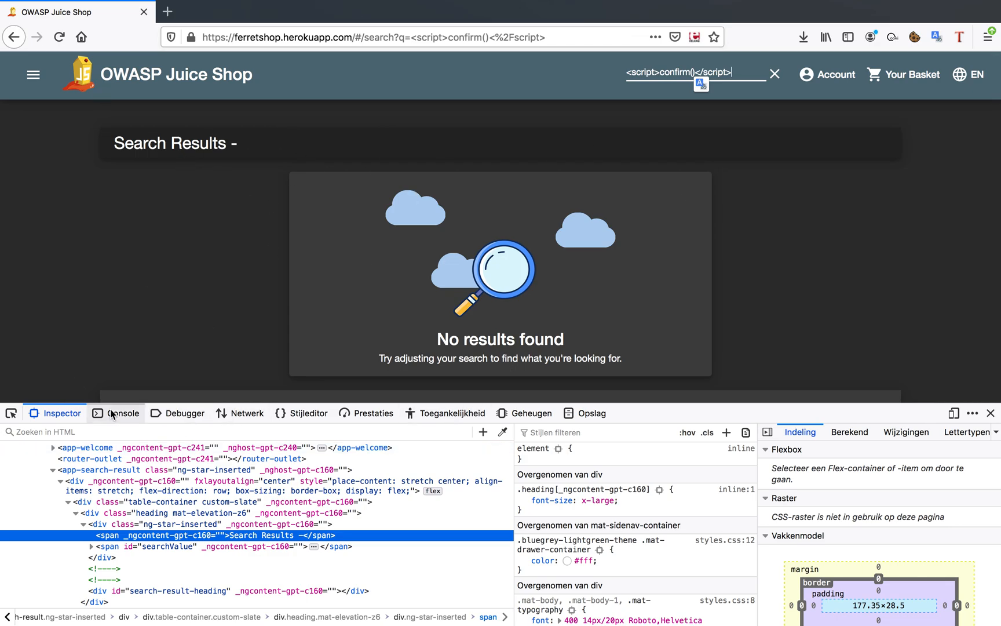
- Check the DevTools Console messages, then return to the Inspector
{"action": "left_click", "coordinate": [121, 413]}
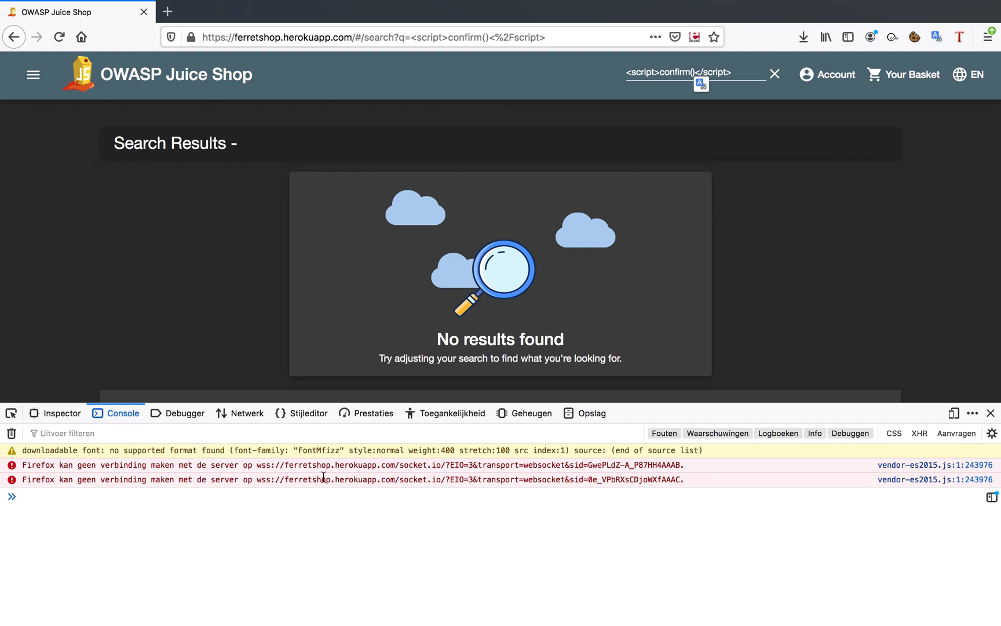
{"action": "left_click", "coordinate": [62, 413]}
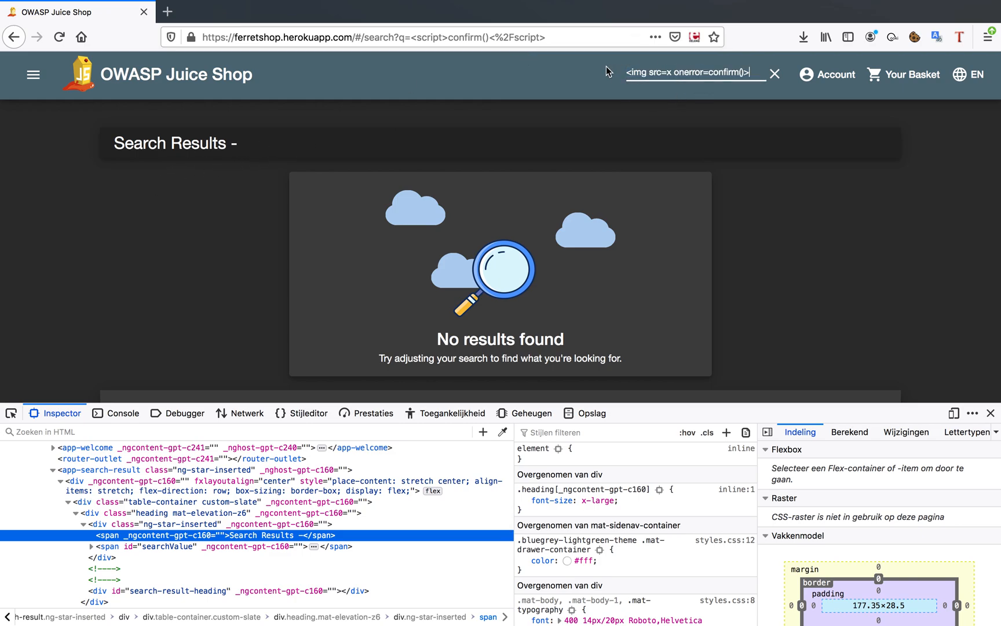
{"action": "mouse_move", "coordinate": [578, 37]}
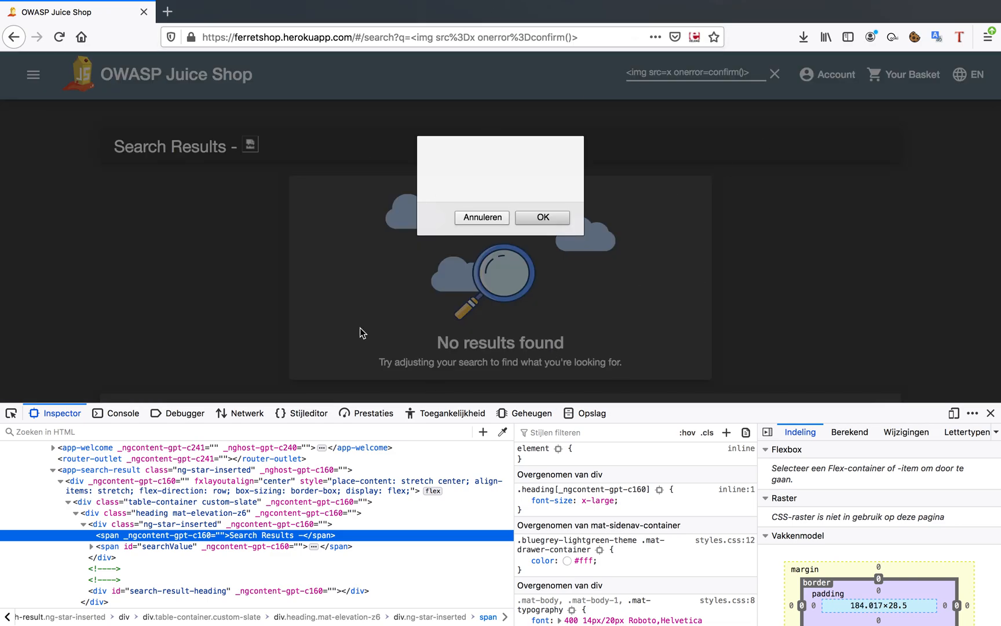
{"action": "mouse_move", "coordinate": [601, 104]}
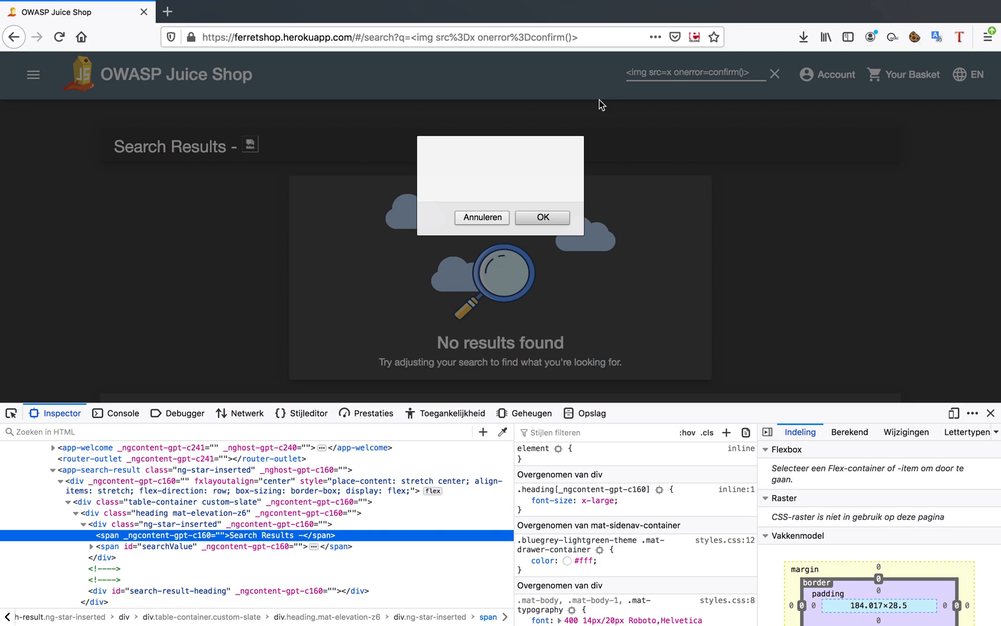
{"action": "mouse_move", "coordinate": [663, 272]}
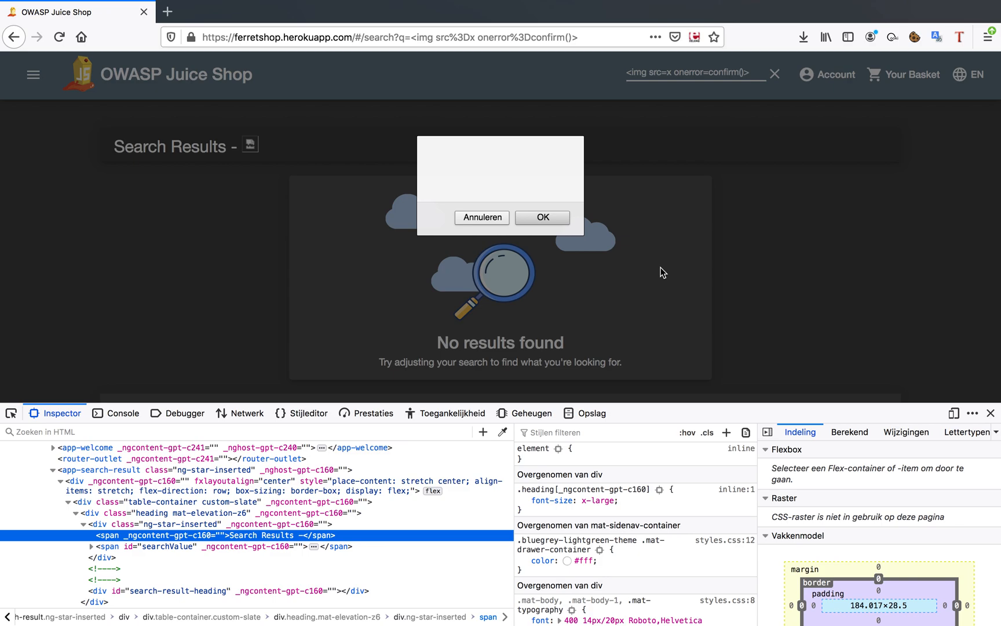
{"action": "mouse_move", "coordinate": [679, 194]}
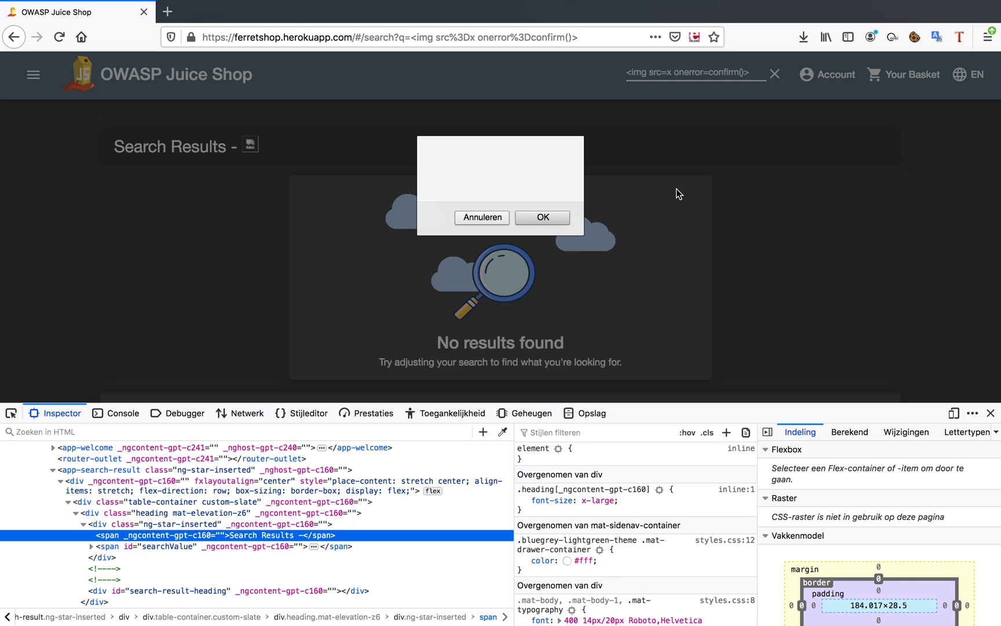